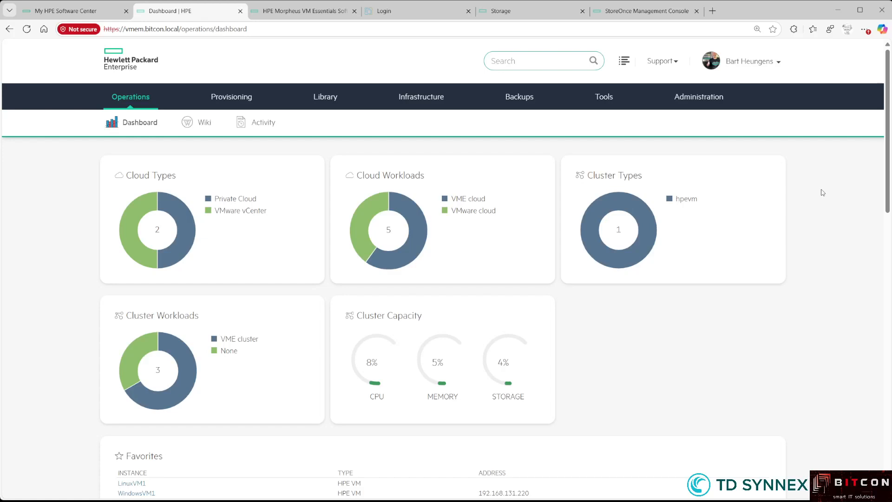
pyautogui.moveTo(857, 300)
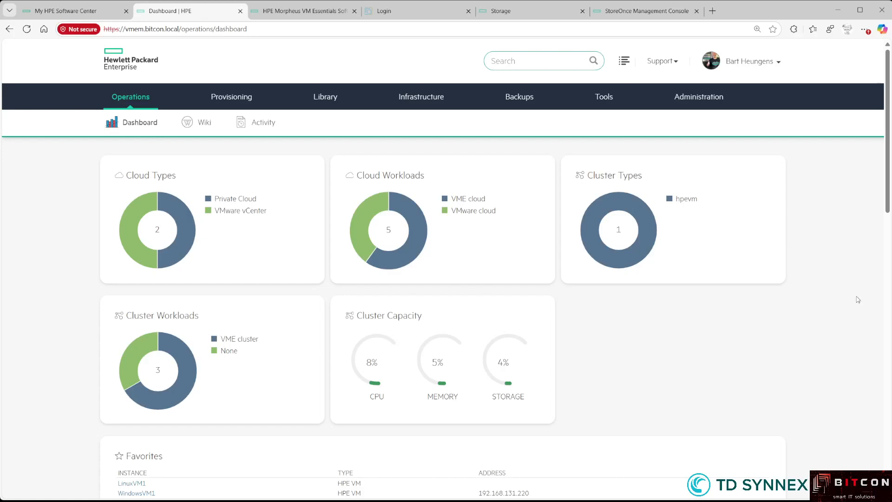
# Scroll the Operations Dashboard to its footer showing the version label V.8.0.5
pyautogui.scroll(-3)
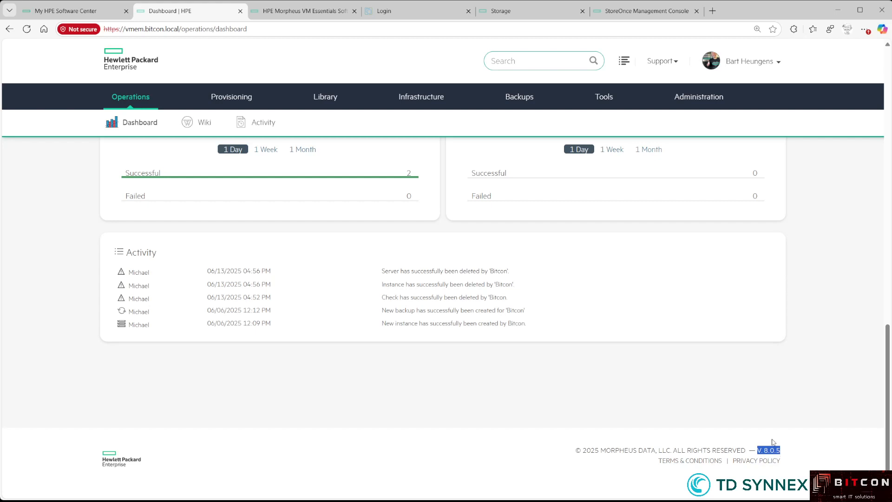
pyautogui.moveTo(781, 453)
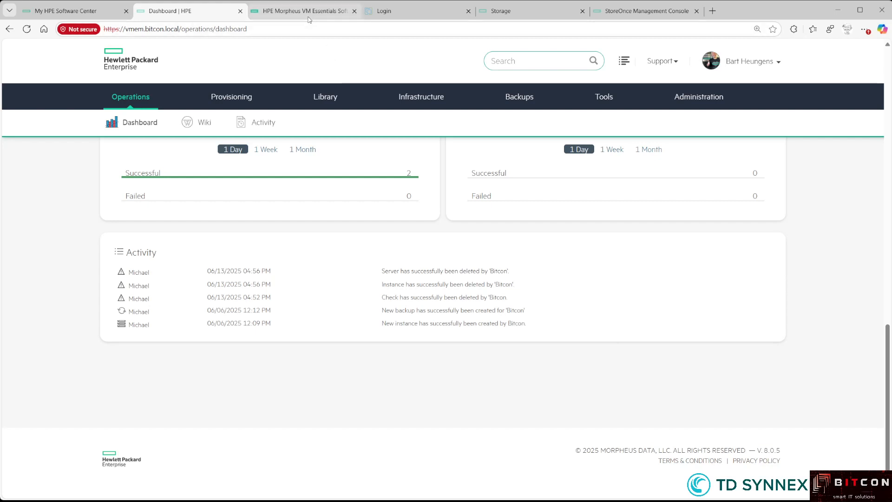
# Navigate the documentation to Getting Started > Upgrading the Manager
pyautogui.click(302, 10)
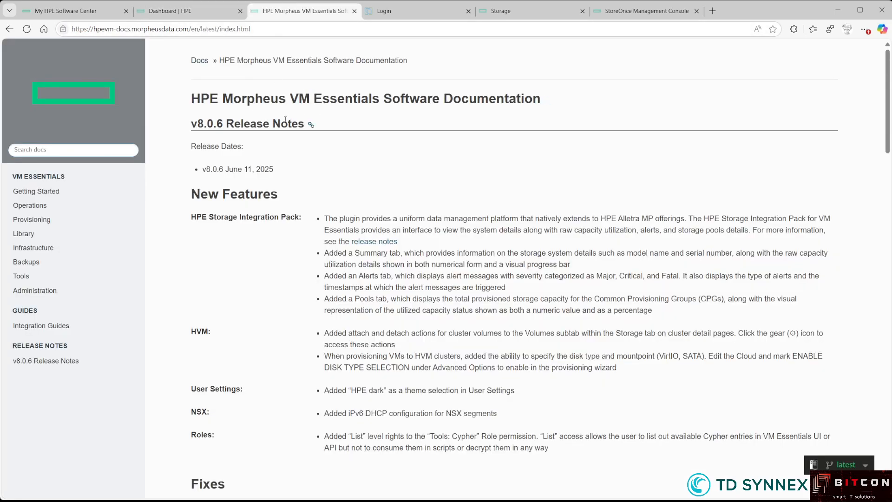
pyautogui.moveTo(302, 166)
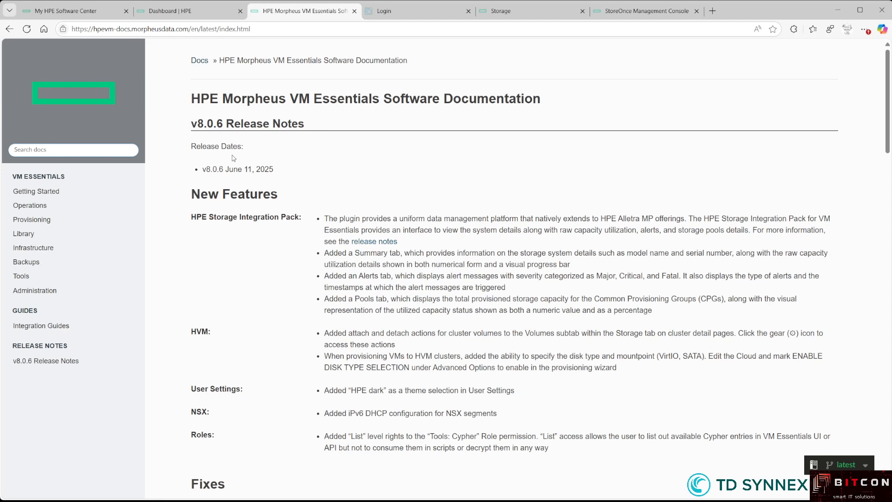
pyautogui.moveTo(237, 160)
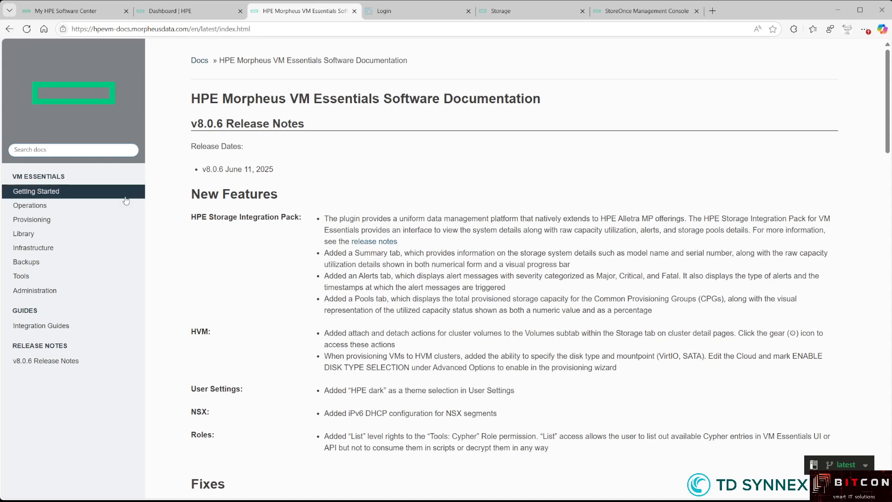
pyautogui.click(36, 190)
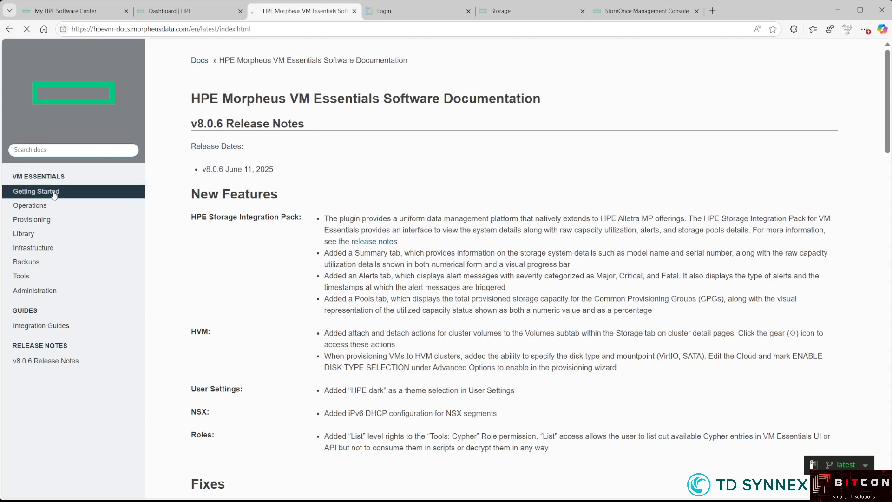
pyautogui.click(36, 192)
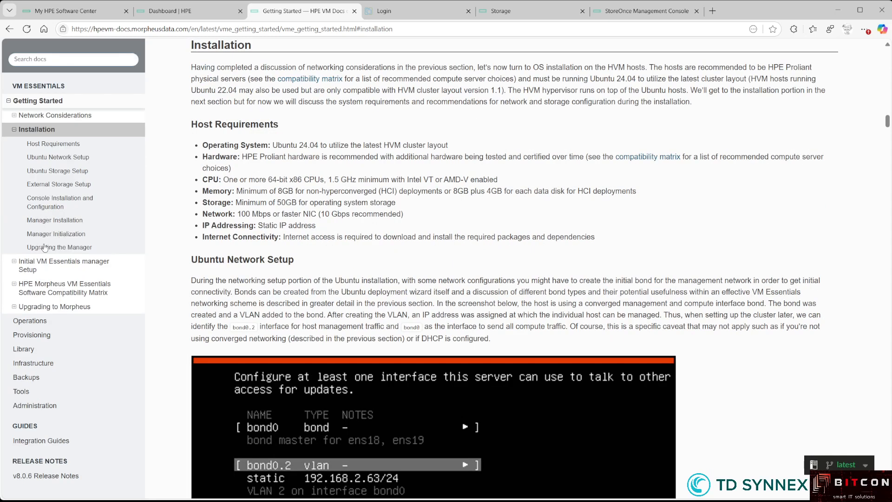
pyautogui.click(62, 247)
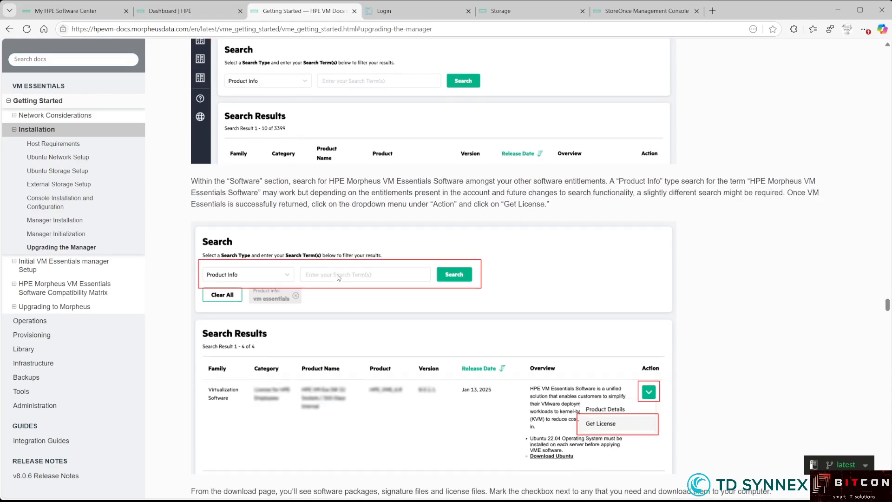
# Select the block of four manager upgrade commands for copying
pyautogui.scroll(-3)
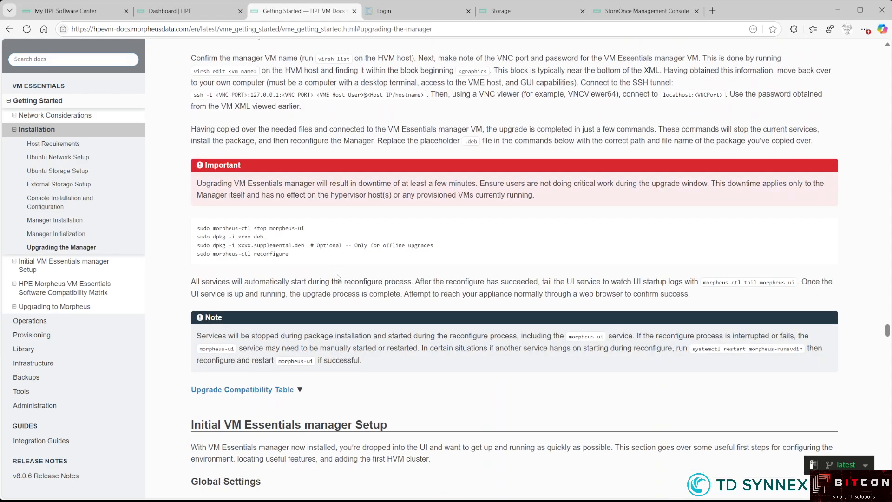
pyautogui.moveTo(199, 228); pyautogui.dragTo(262, 246)
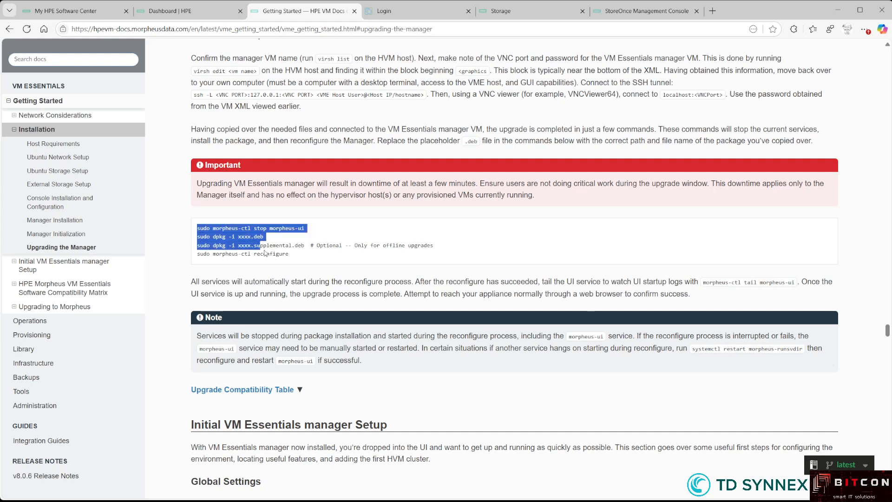
pyautogui.moveTo(263, 252); pyautogui.dragTo(311, 266)
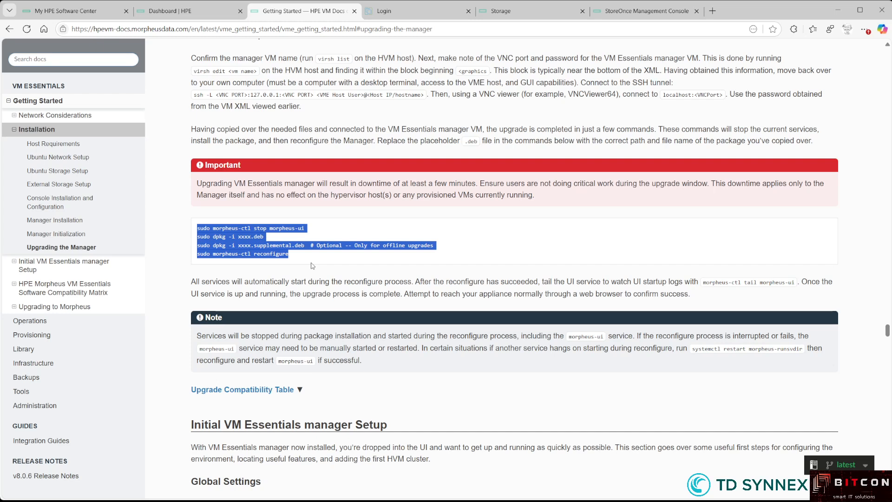
# Search the Software Center evaluations for VME
pyautogui.click(68, 10)
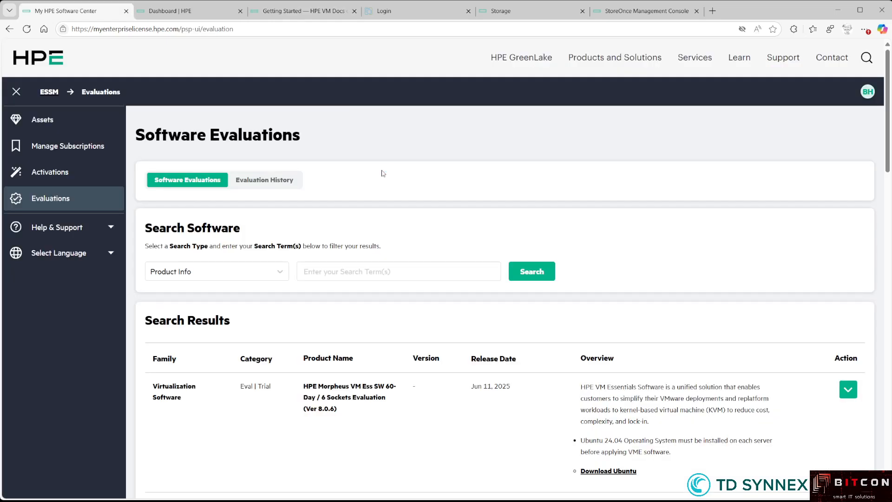
pyautogui.moveTo(90, 118)
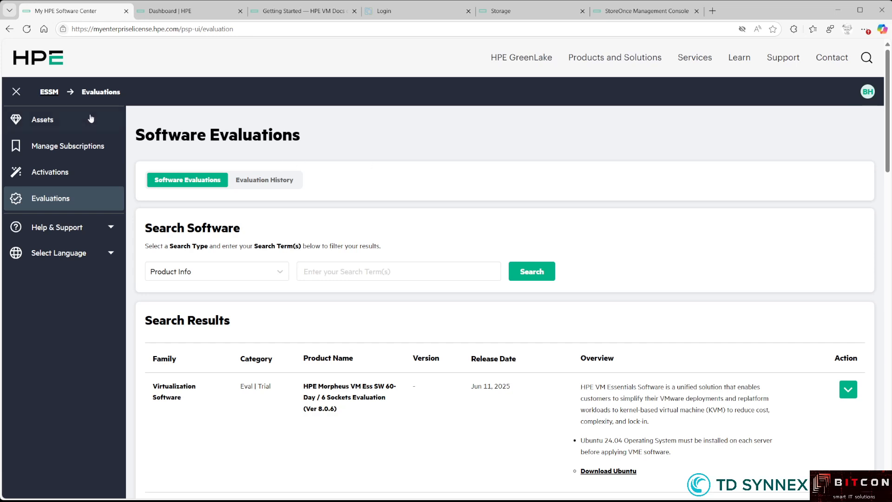
pyautogui.moveTo(51, 101)
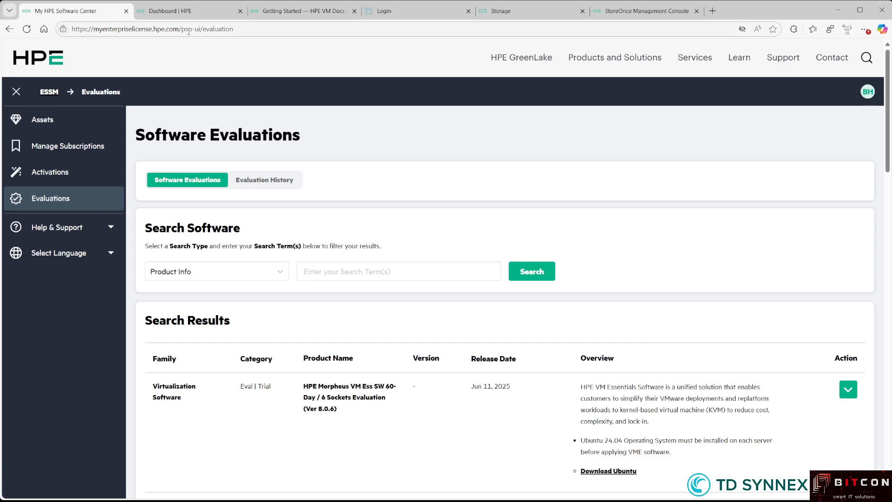
pyautogui.moveTo(201, 83)
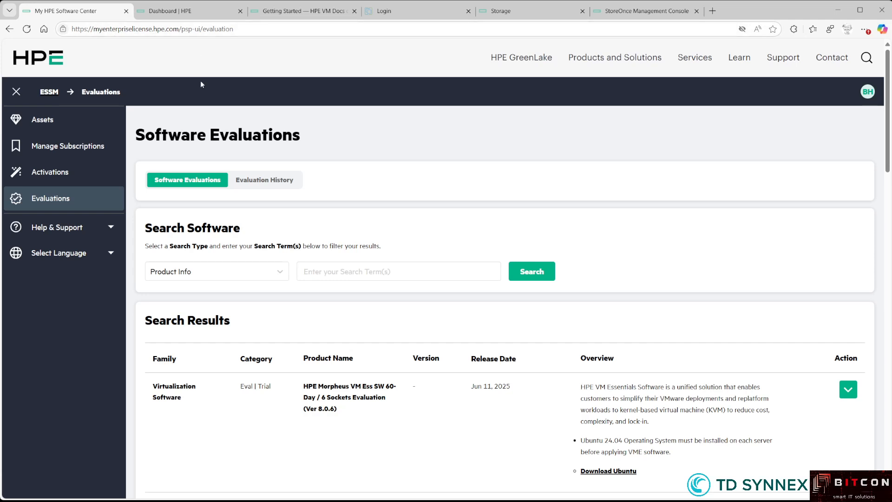
pyautogui.click(399, 270)
pyautogui.write('VME')
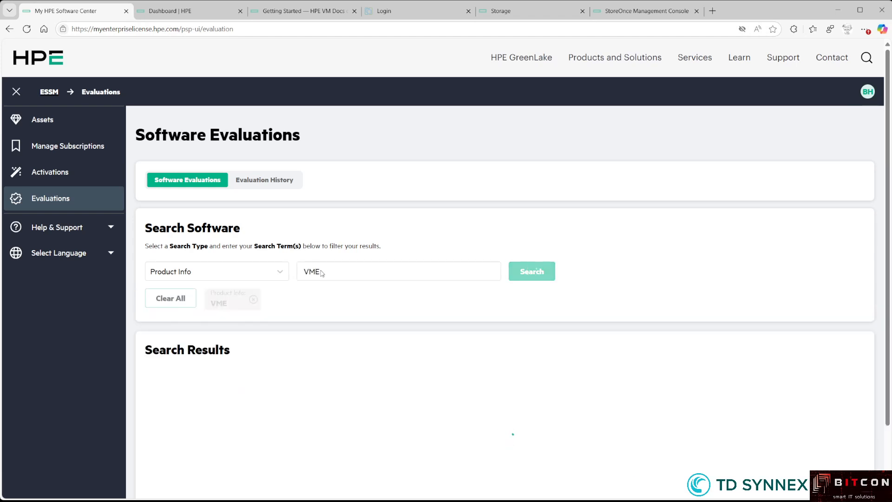
pyautogui.click(531, 270)
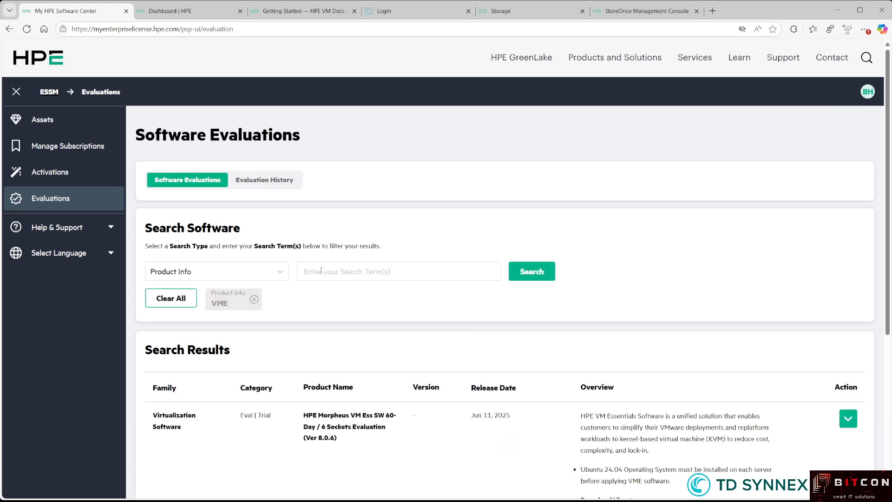
# Locate the VM Essentials NFR Upgrade files (Ver 8.0.6) row and show its actions
pyautogui.scroll(-3)
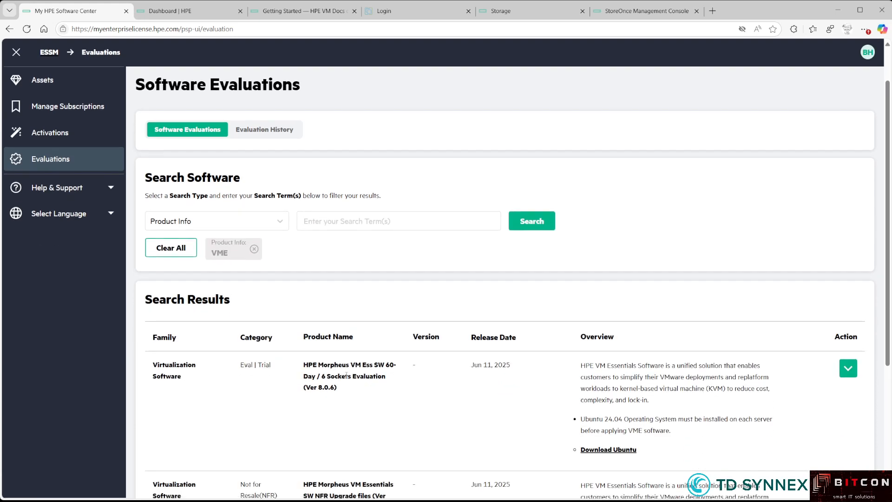
pyautogui.scroll(-3)
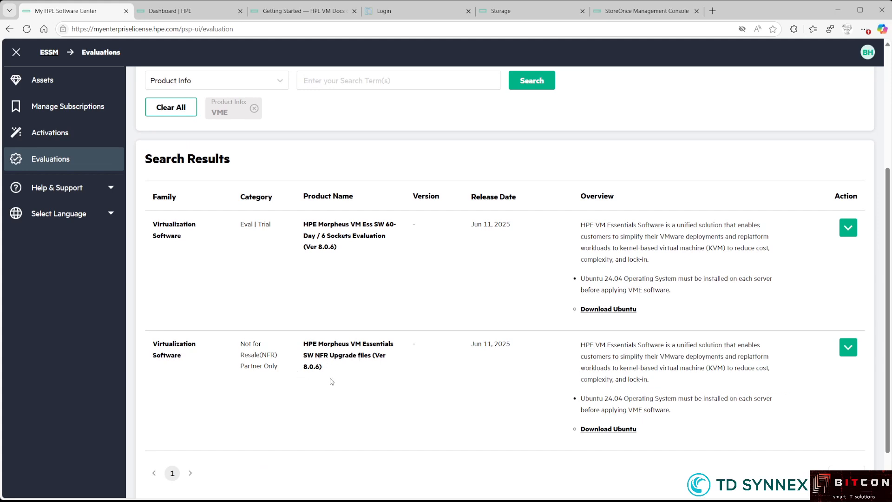
pyautogui.moveTo(660, 360)
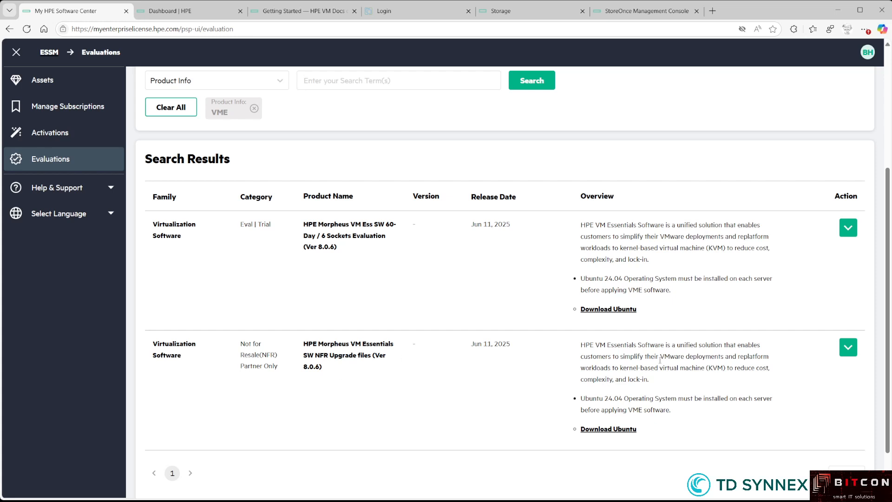
pyautogui.click(847, 346)
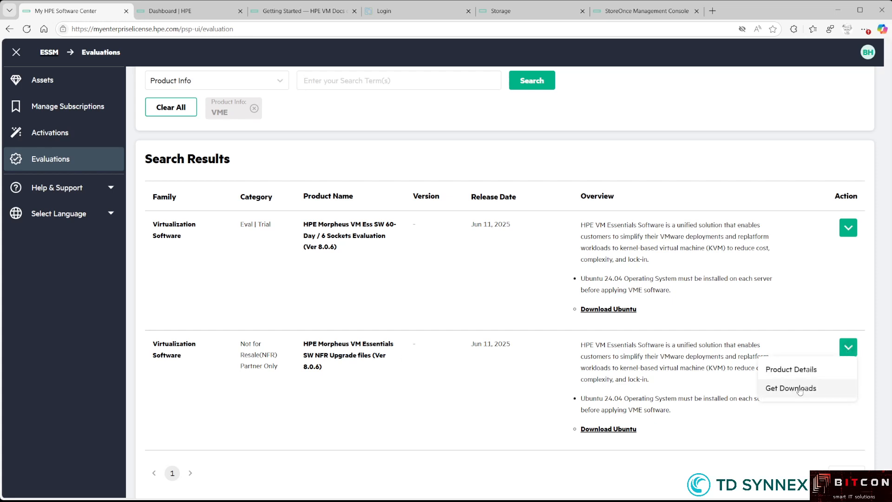
# Get Downloads for the upgrade files and select hpe-vm-essentials_8.0.6-3_amd64.deb
pyautogui.click(789, 387)
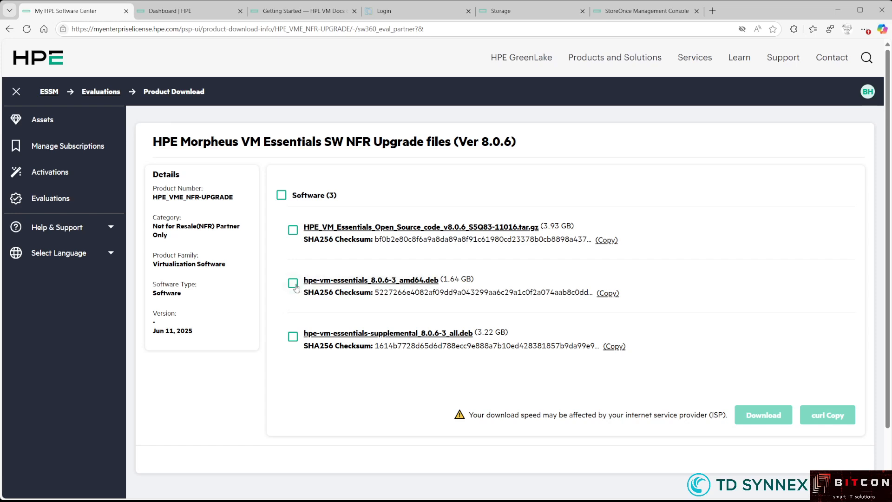
pyautogui.click(292, 283)
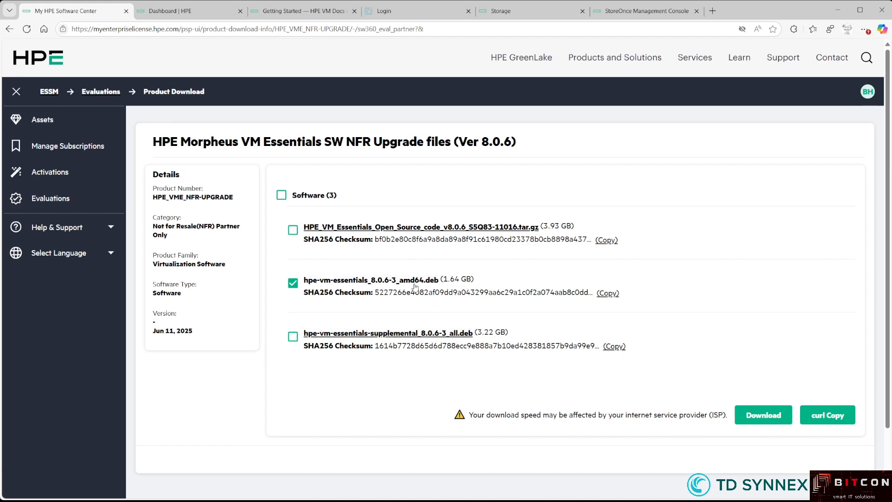
pyautogui.moveTo(422, 284)
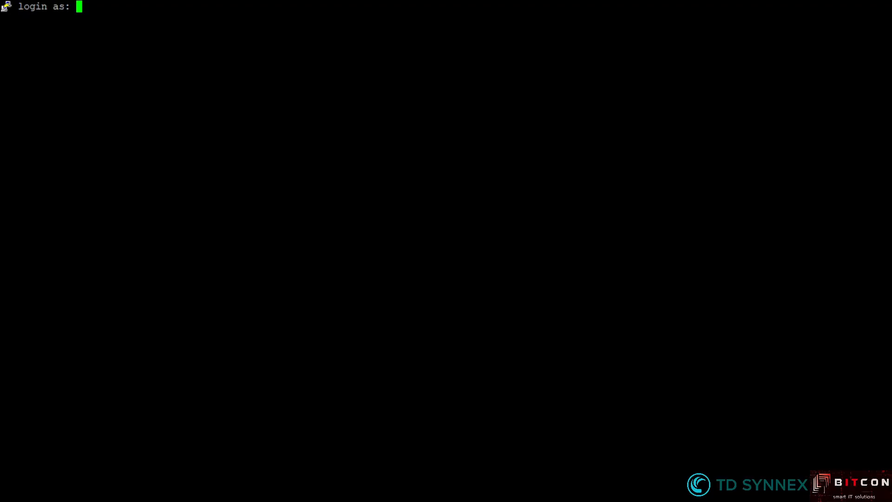
# Log in to the manager as bartheungens and become root with sudo -i
pyautogui.write('bartheungens')
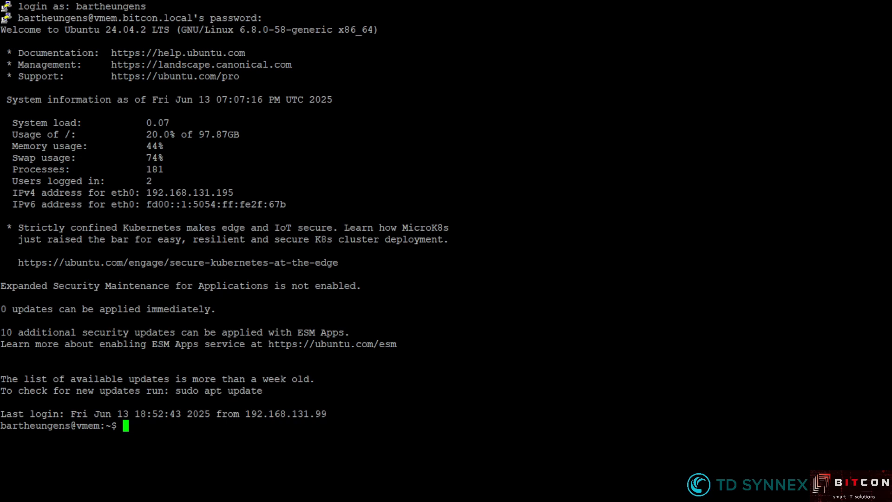
pyautogui.write('sudo')
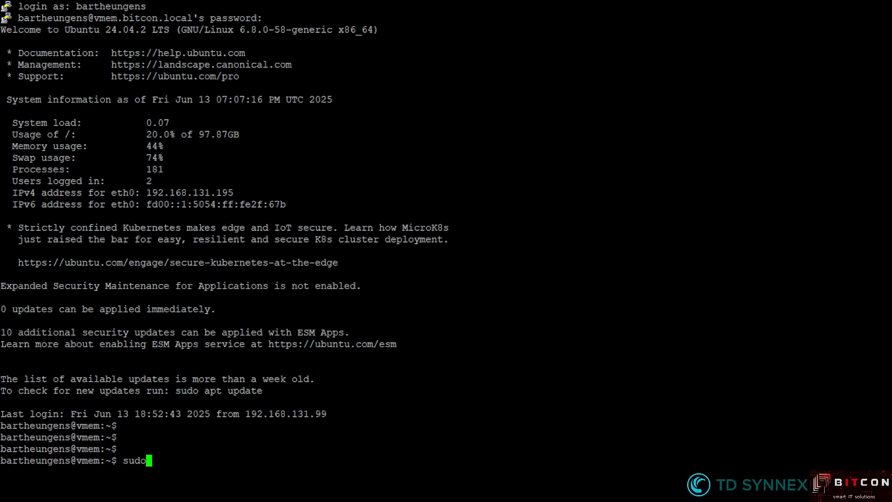
pyautogui.write('-i')
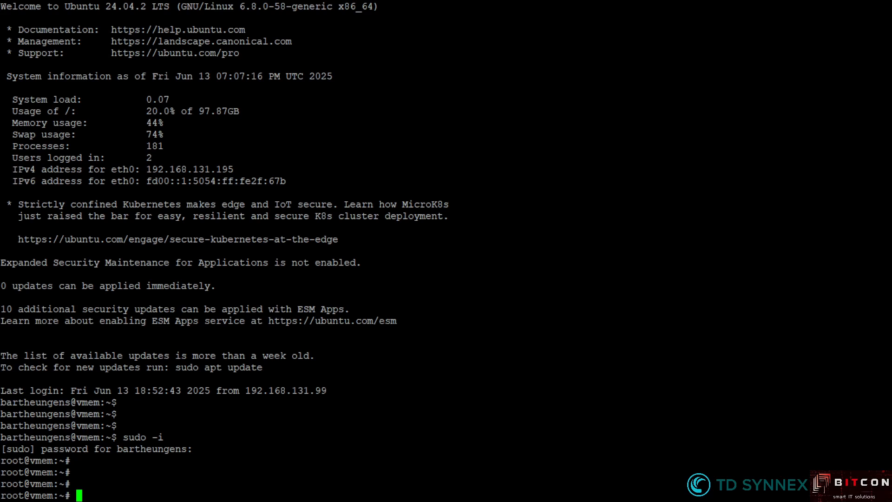
# In /tmp confirm the .deb is present, then run morpheus-ctl stop morpheus-ui
pyautogui.write('cd /tmp/')
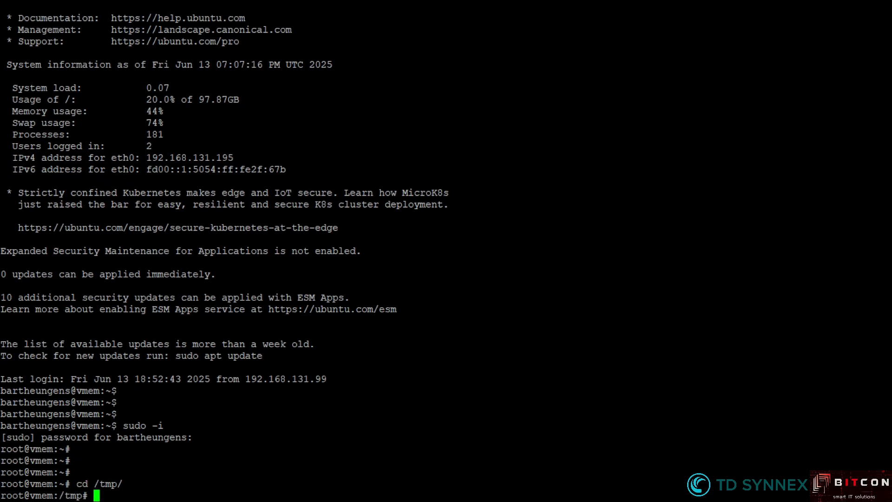
pyautogui.write('ls')
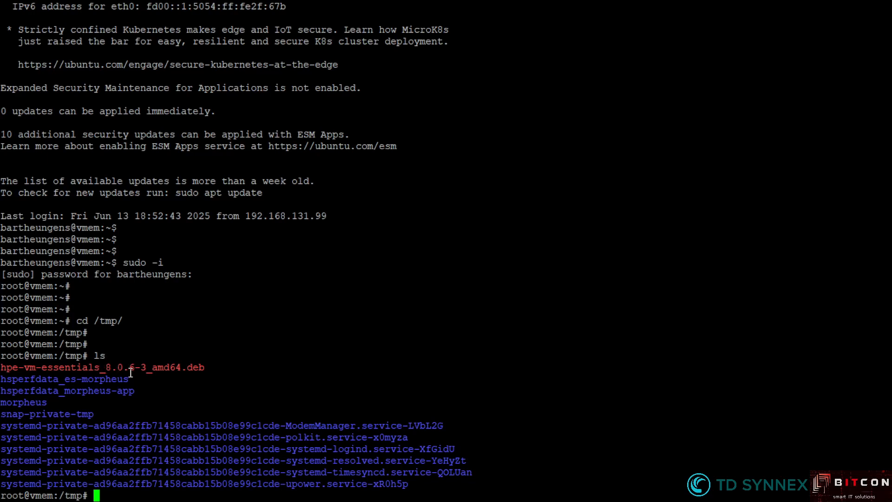
pyautogui.moveTo(204, 345)
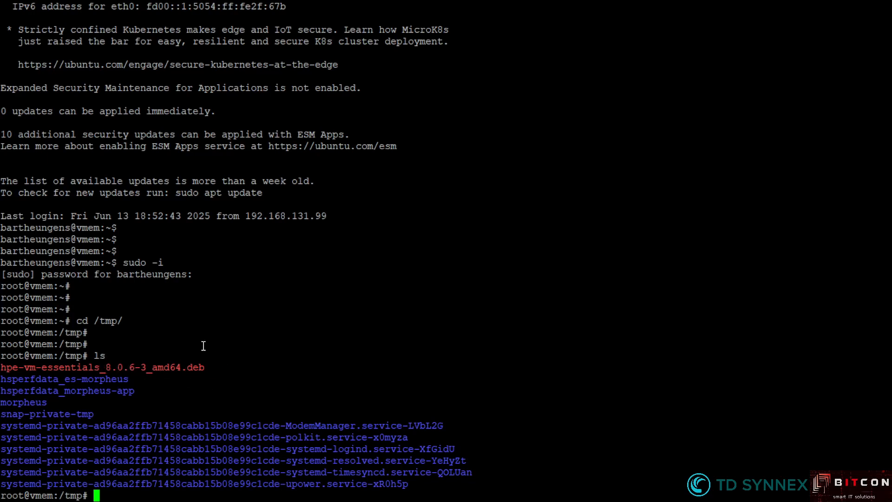
pyautogui.moveTo(240, 335)
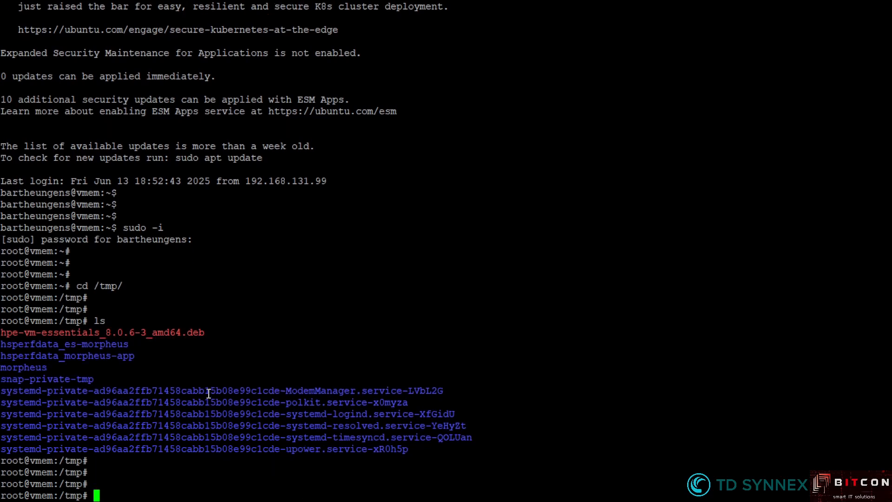
pyautogui.write('morpheus-ctl stop morpheus-ui')
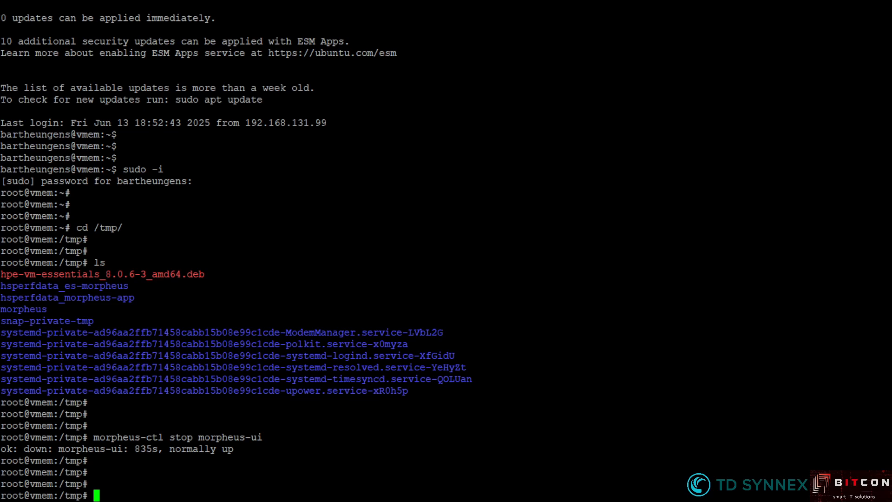
# Run dpkg -i hpe-vm-essentials_8.0.6-3_amd64.deb and follow its output to 'Upgrade complete.'
pyautogui.write('dpkg -i')
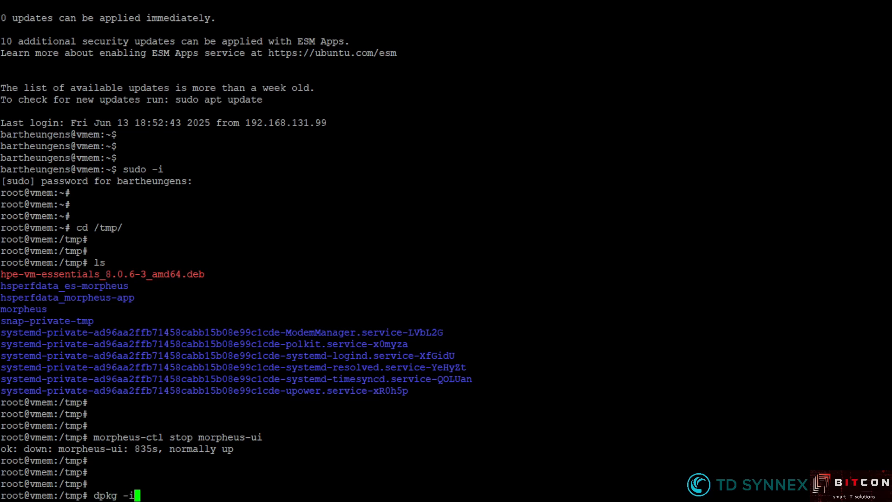
pyautogui.write('hpe-vm-essentials_8.0.6-3_amd64.deb')
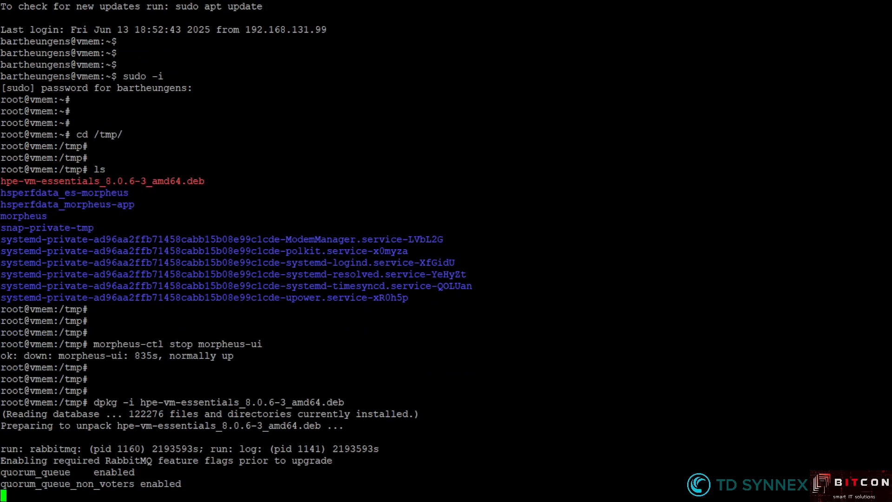
pyautogui.scroll(-3)
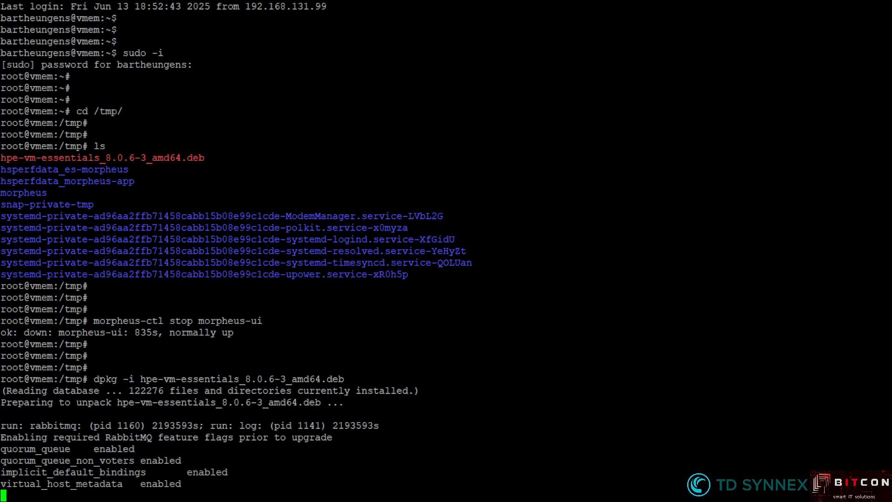
pyautogui.scroll(-3)
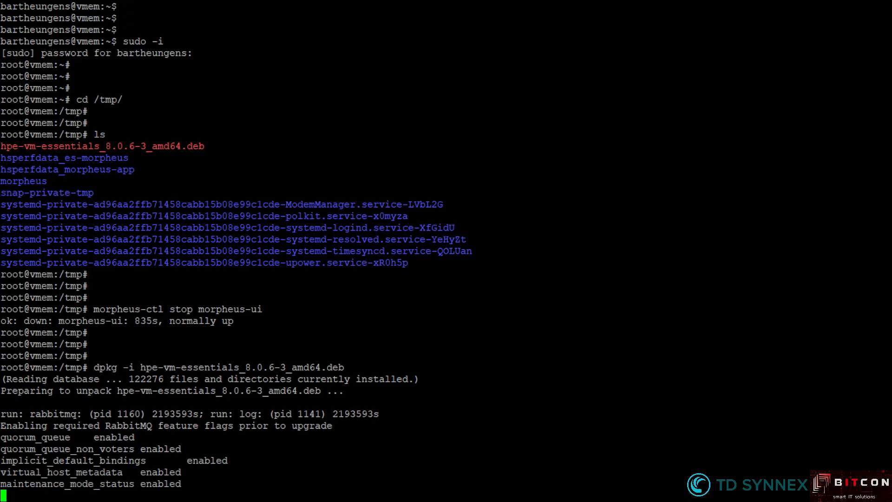
pyautogui.scroll(-3)
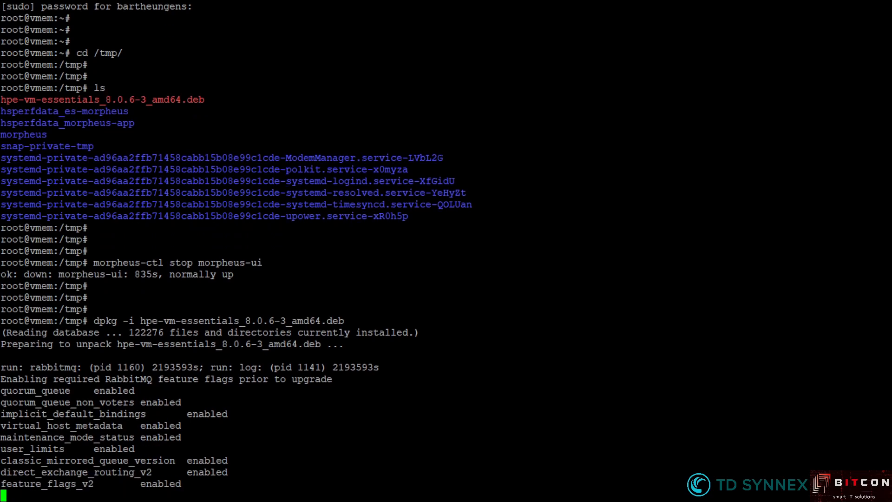
pyautogui.scroll(-3)
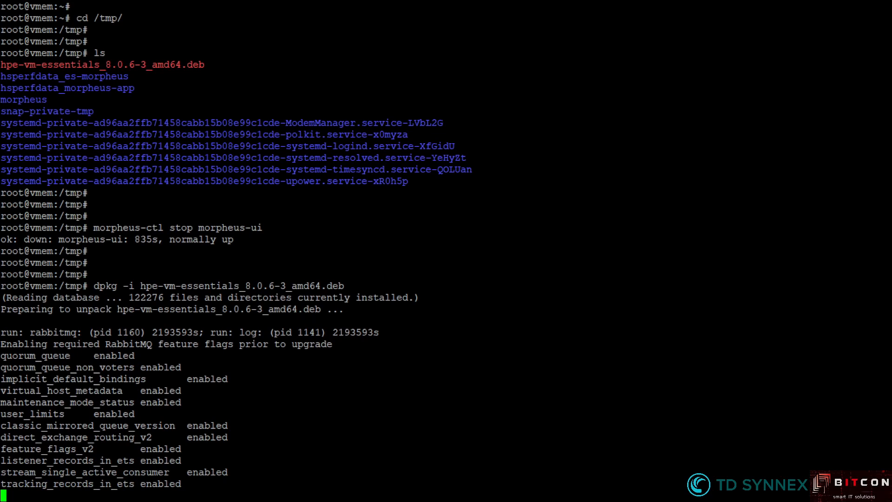
pyautogui.scroll(-3)
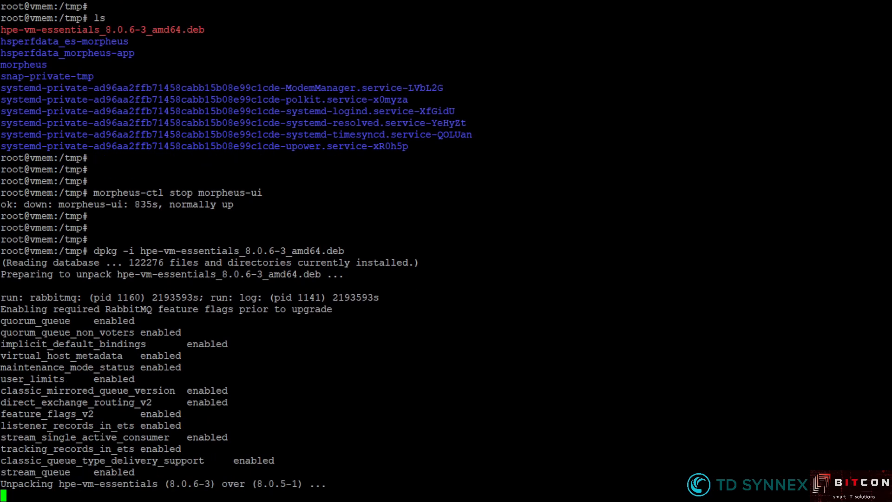
pyautogui.scroll(-3)
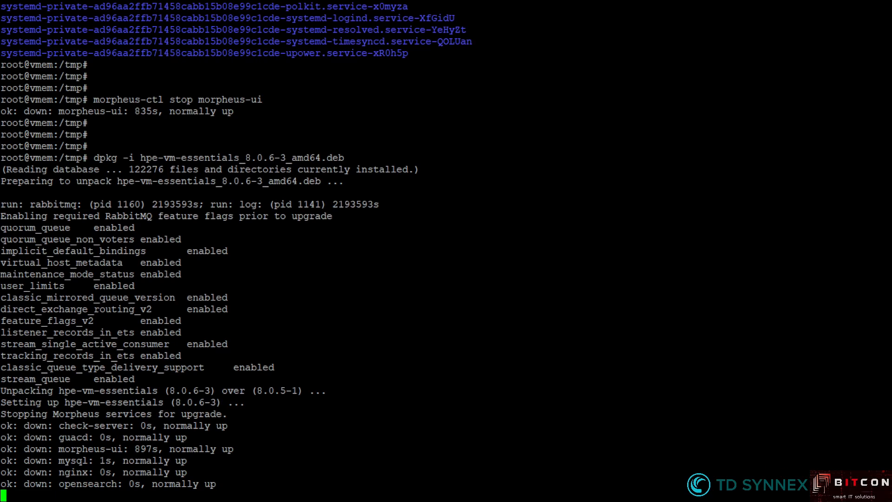
pyautogui.scroll(-3)
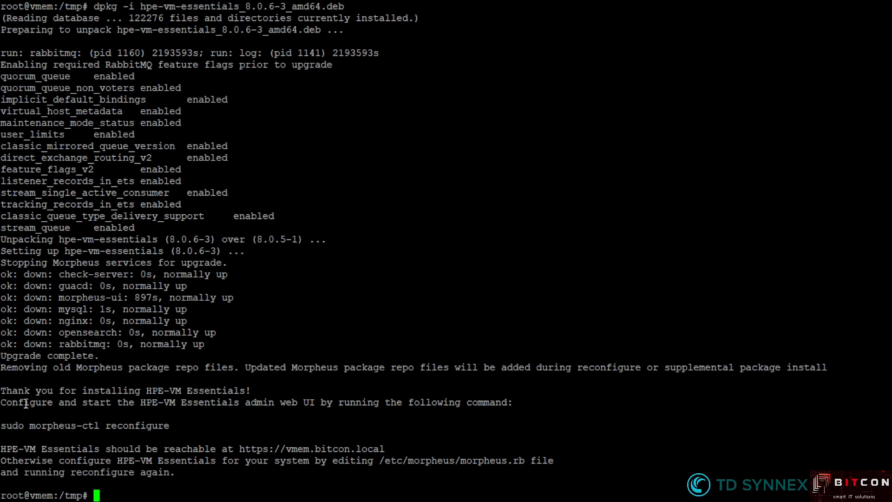
pyautogui.moveTo(199, 405)
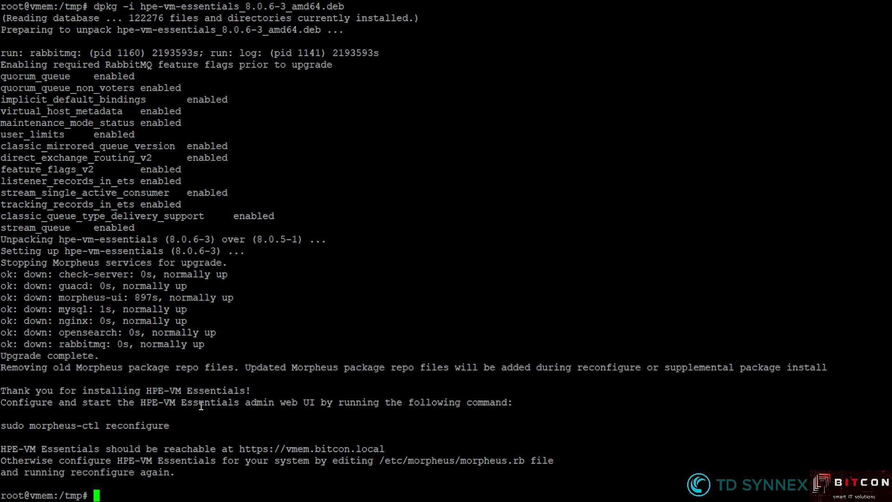
pyautogui.moveTo(407, 402)
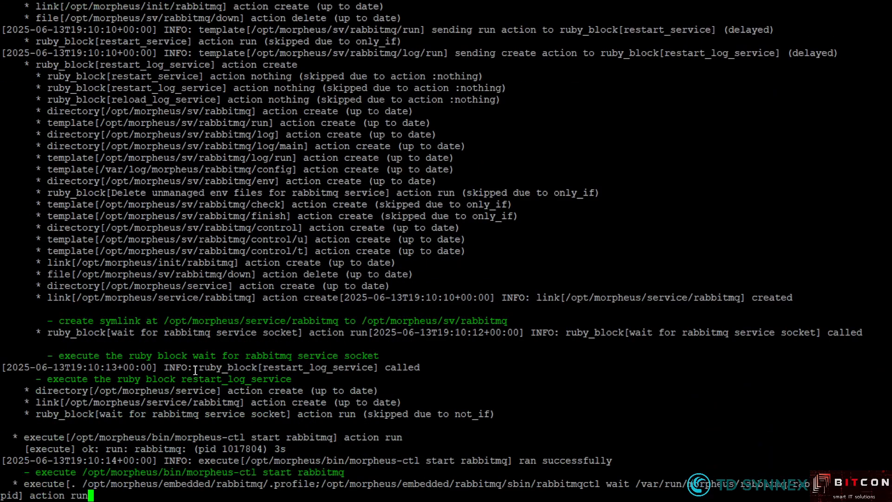
# Follow the morpheus-ctl reconfigure Chef run through RabbitMQ and repository setup to completion
pyautogui.scroll(-3)
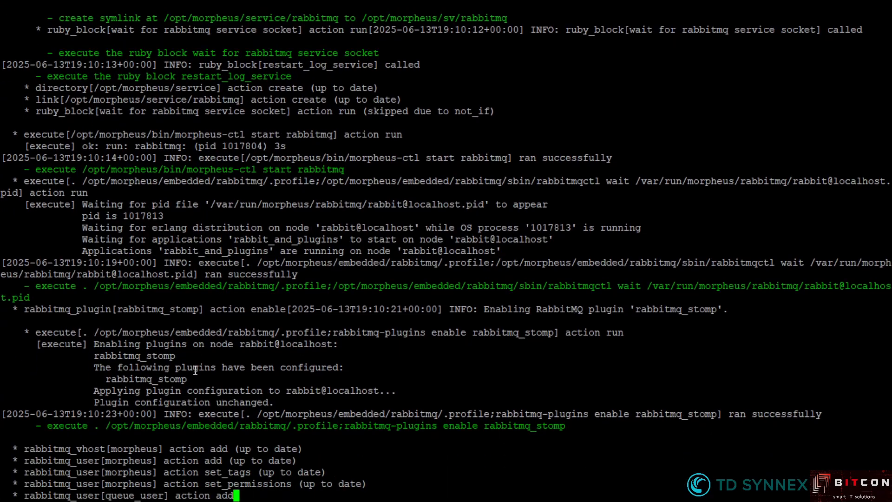
pyautogui.scroll(-3)
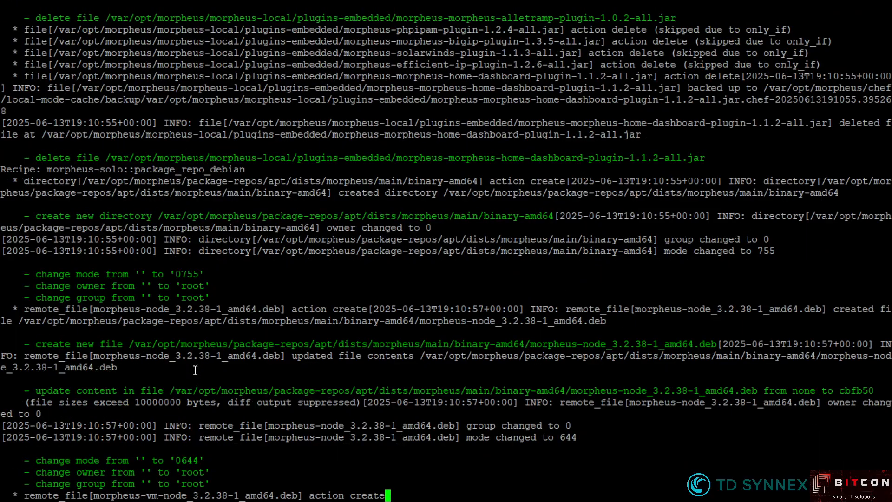
pyautogui.scroll(-3)
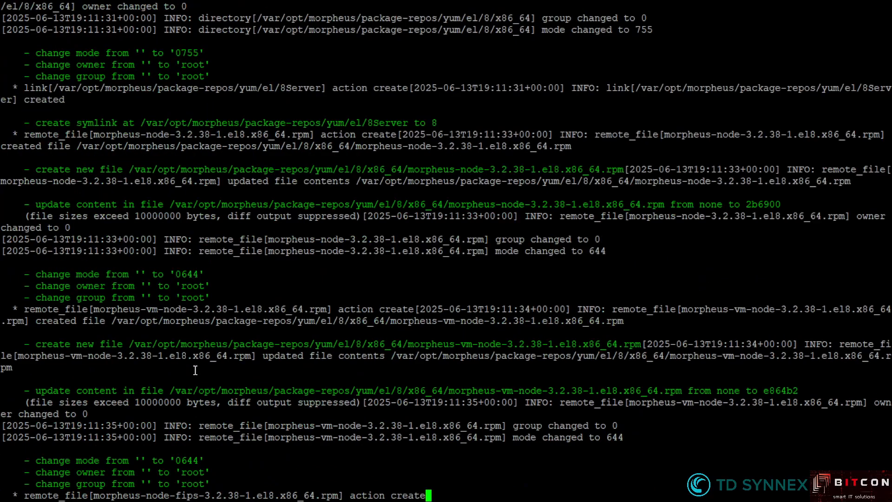
pyautogui.scroll(-3)
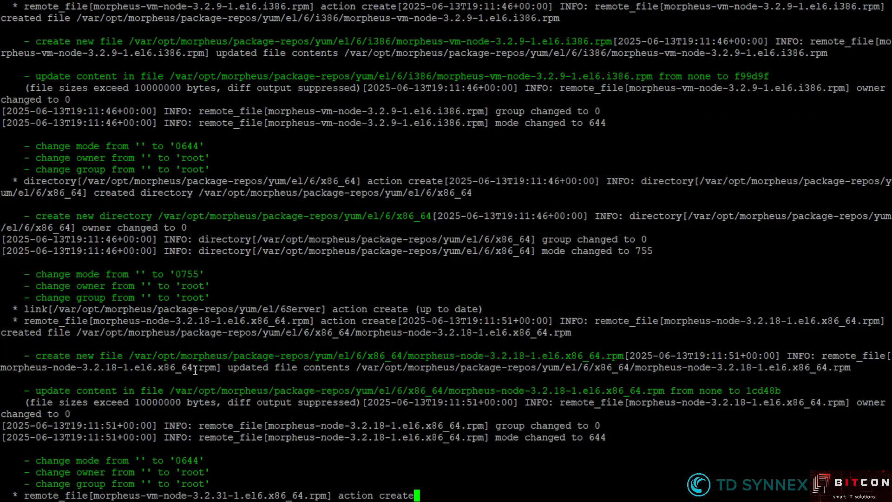
pyautogui.scroll(-3)
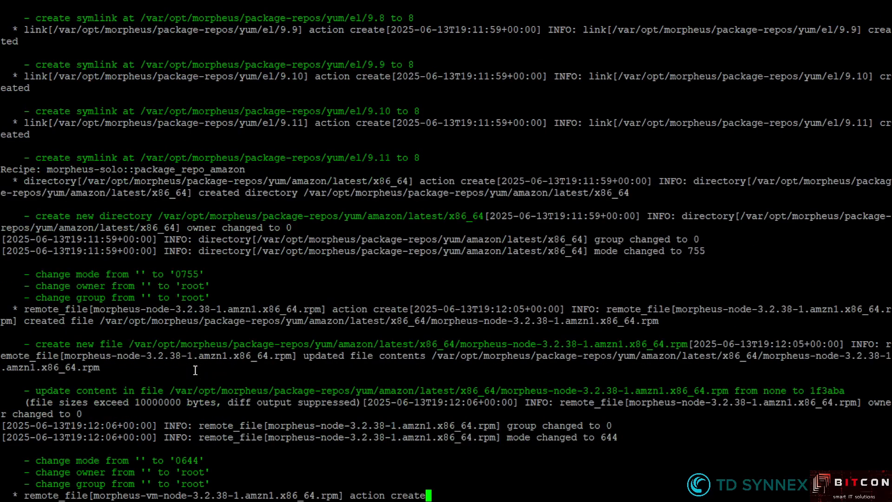
pyautogui.scroll(-3)
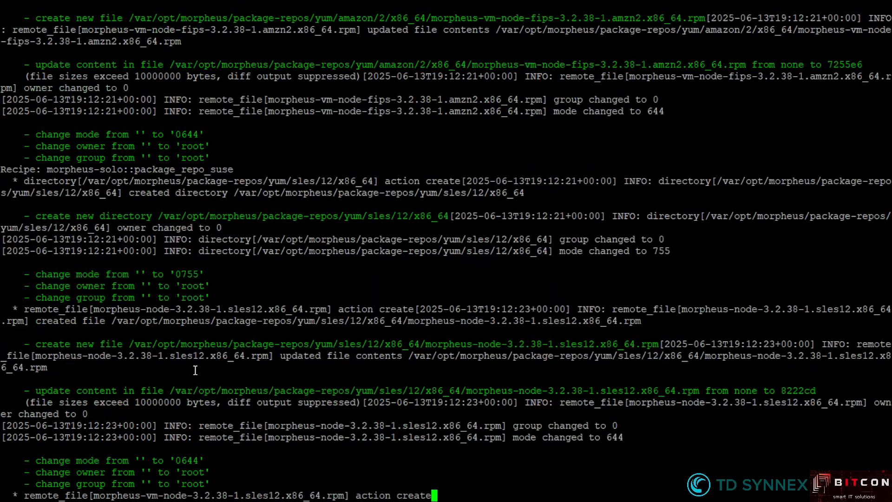
pyautogui.scroll(-3)
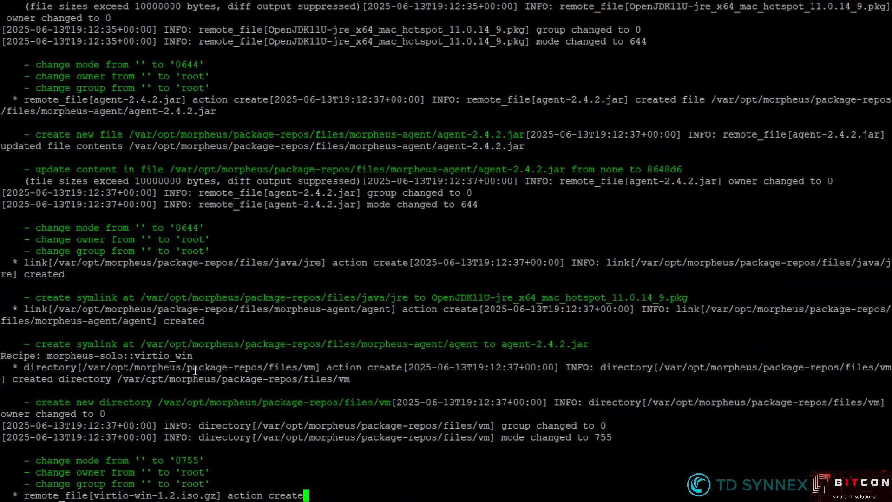
pyautogui.scroll(-3)
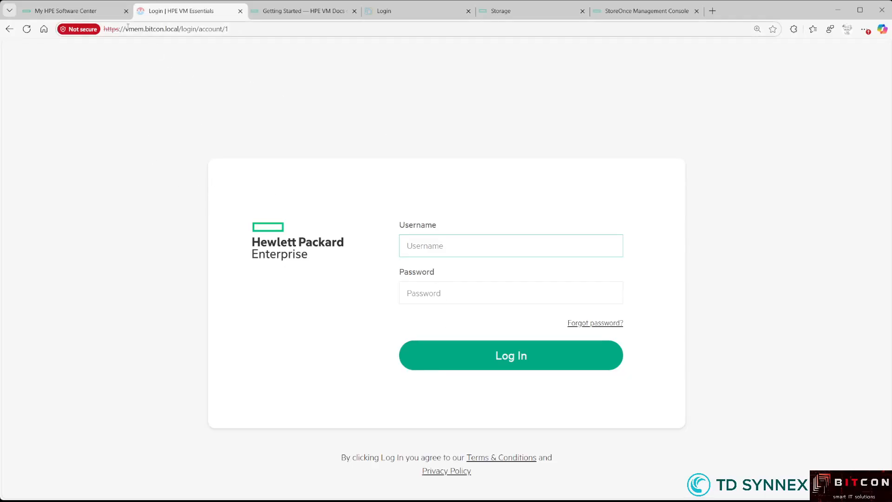
# Sign in to the VM Essentials manager as theungens
pyautogui.click(510, 245)
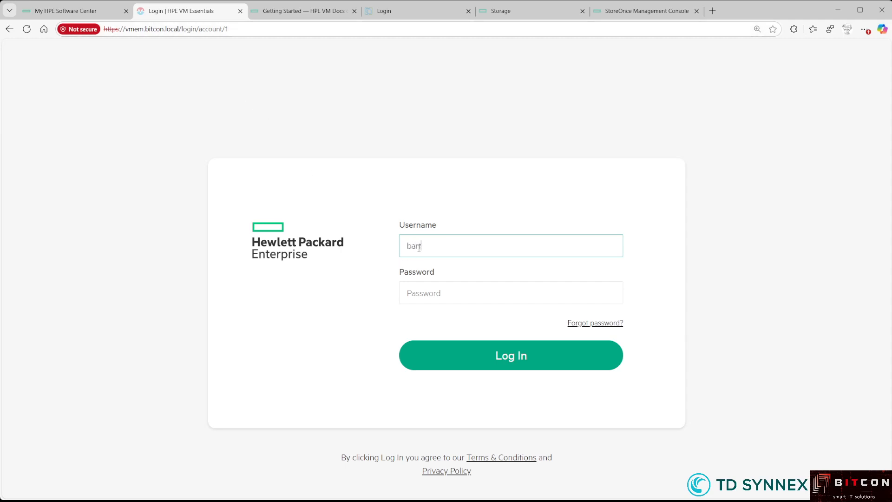
pyautogui.write('theungens')
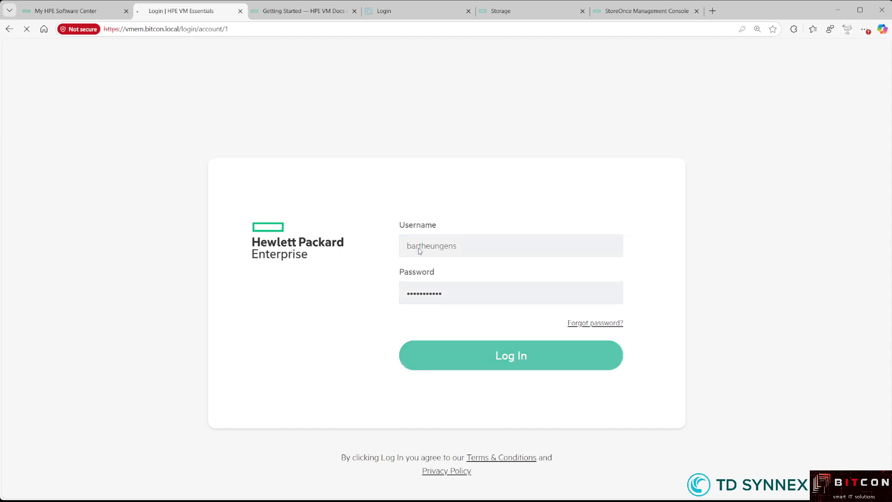
pyautogui.click(510, 355)
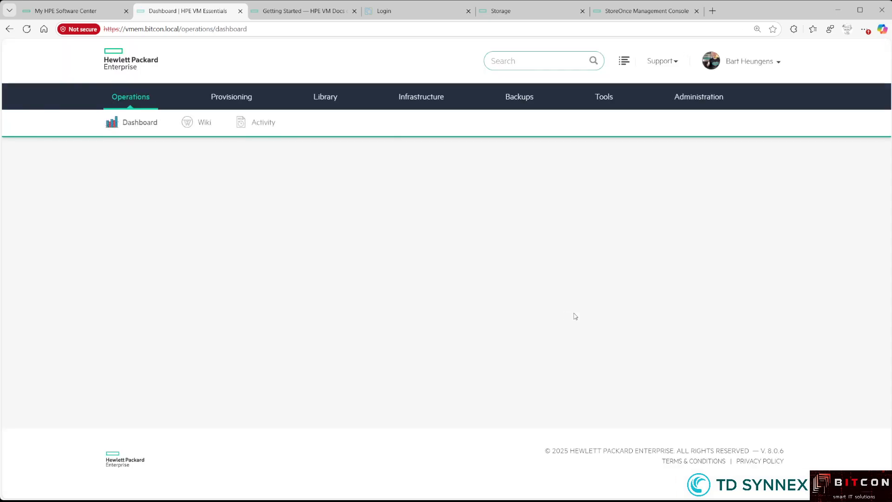
# Highlight the V.8.0.6 version number in the dashboard footer
pyautogui.scroll(-3)
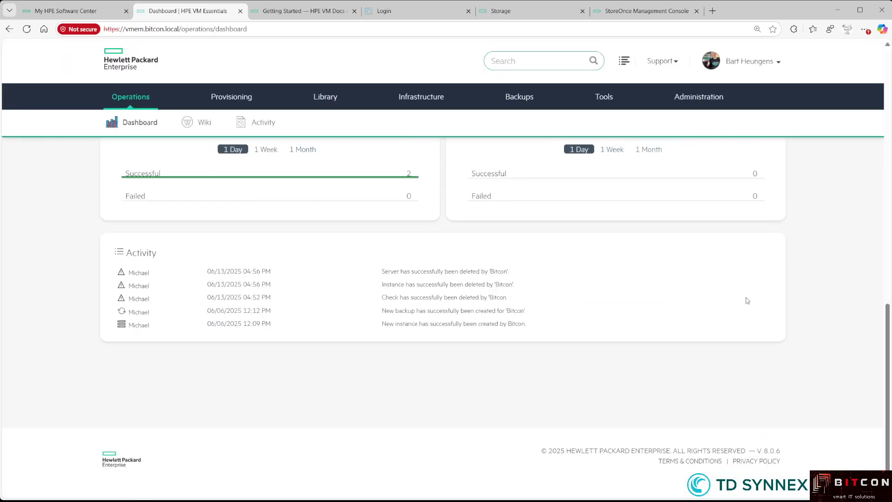
pyautogui.doubleClick(766, 451)
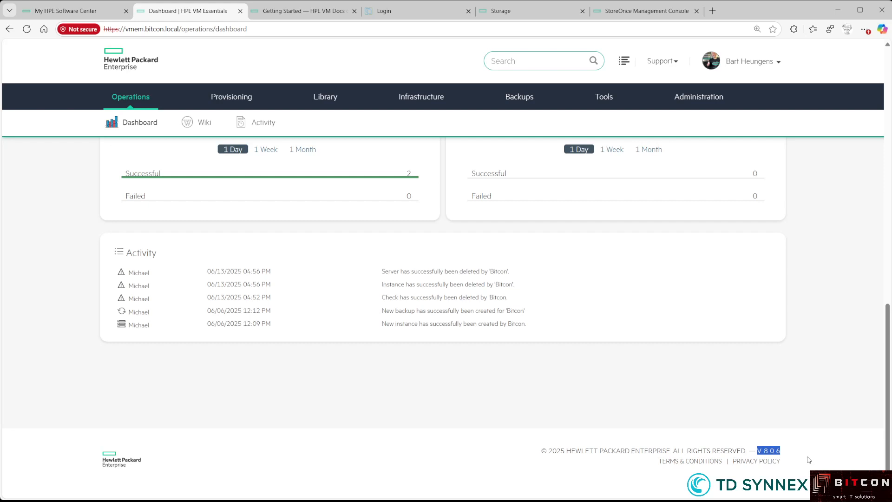
pyautogui.moveTo(730, 439)
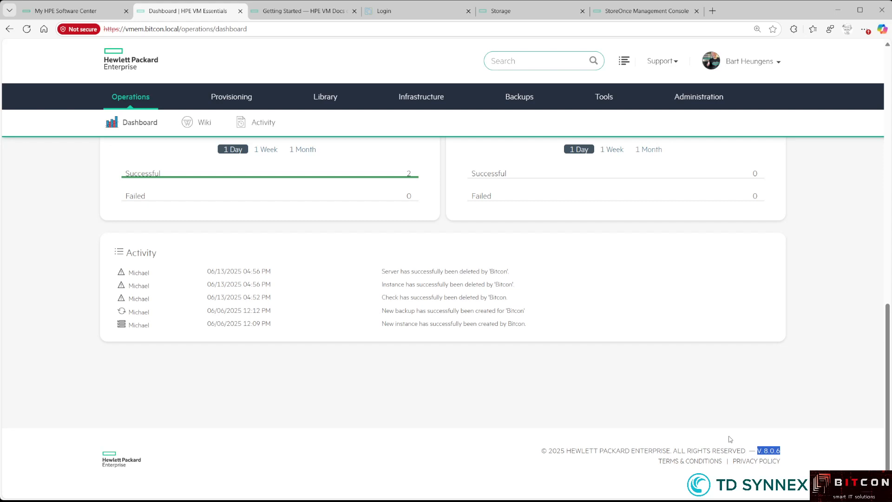